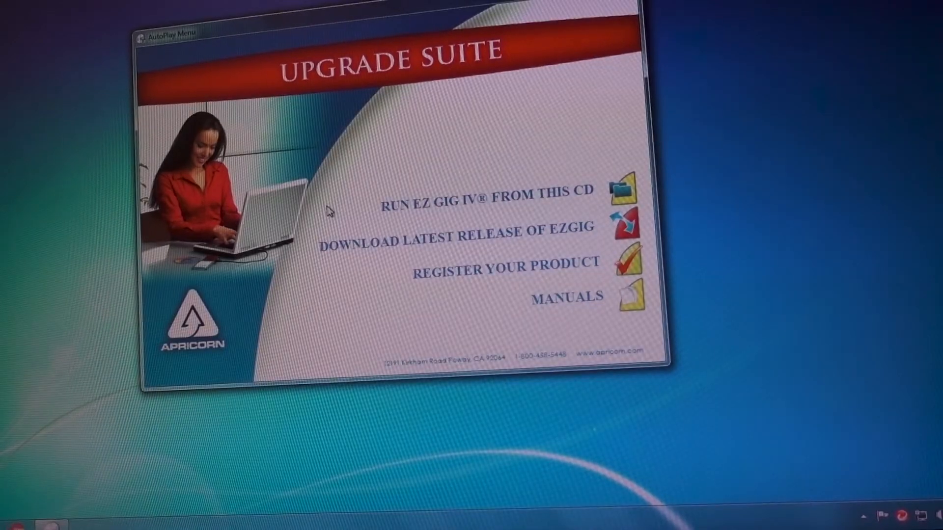
{"action": "mouse_move", "coordinate": [472, 418]}
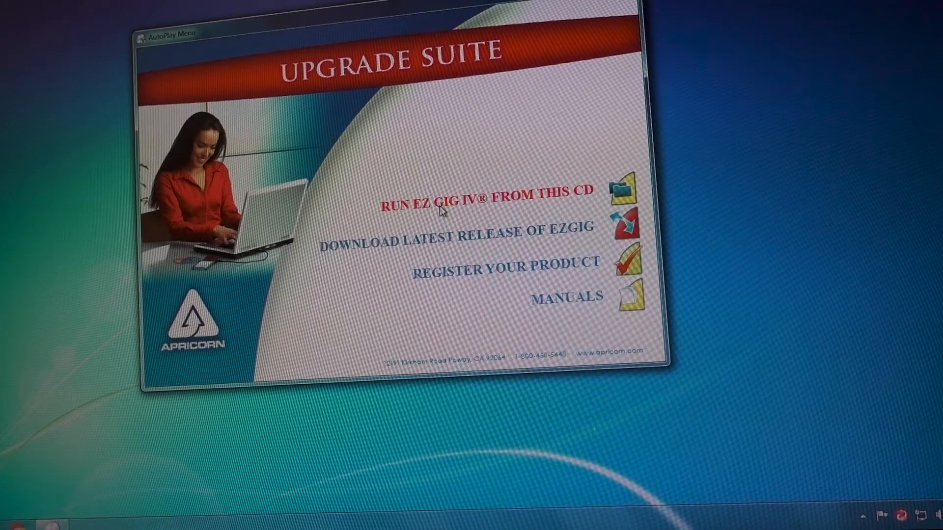
{"action": "mouse_move", "coordinate": [101, 156]}
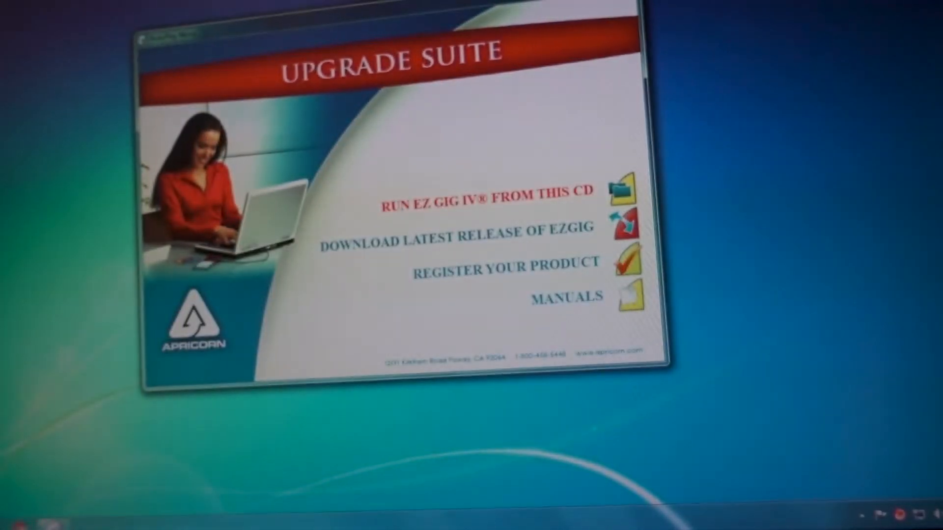
Switch from the Upgrade Suite menu to the Windows Explorer Libraries window
{"action": "left_click", "coordinate": [487, 190]}
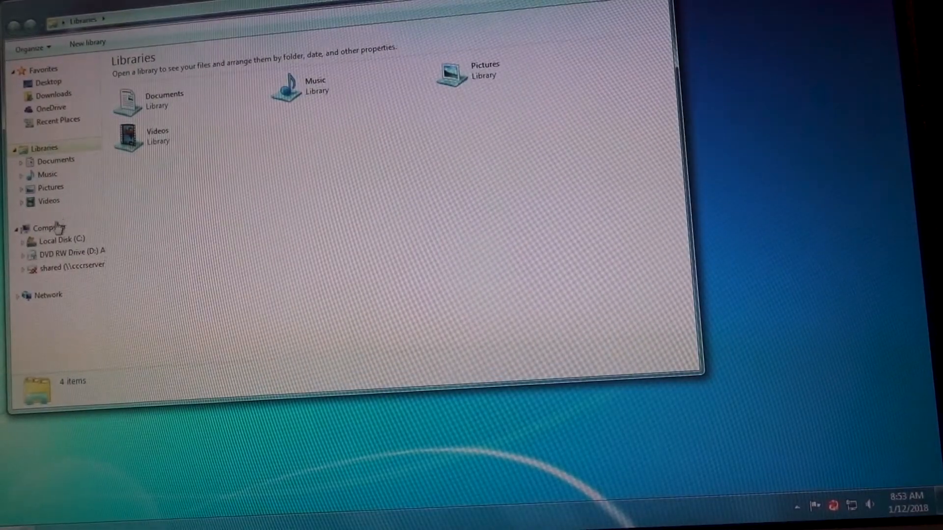
Open Computer Management from the Start menu's Computer entry to reach Disk Management
{"action": "left_click", "coordinate": [48, 228]}
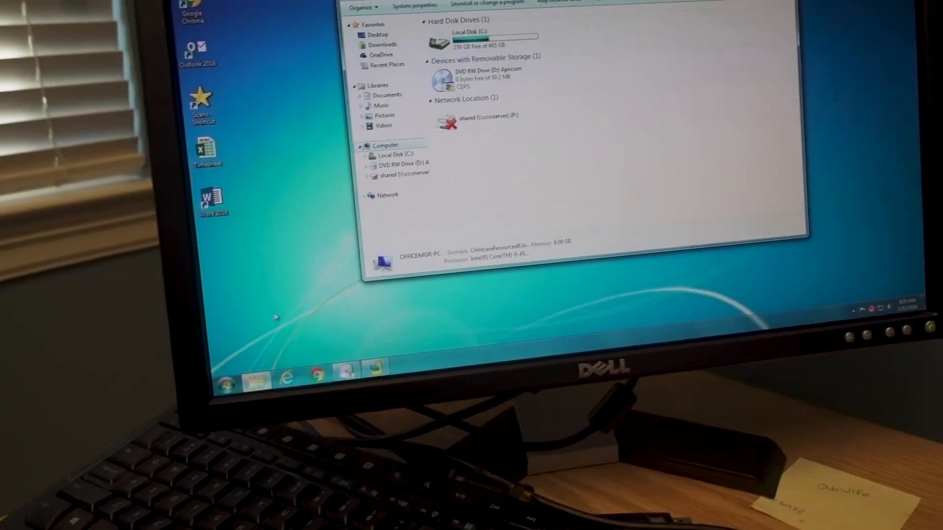
{"action": "left_click", "coordinate": [227, 382]}
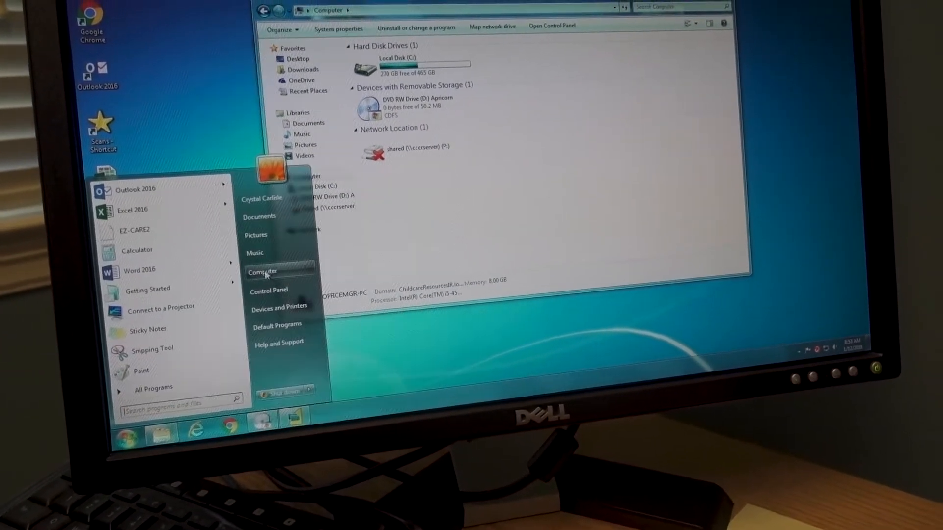
{"action": "right_click", "coordinate": [263, 272]}
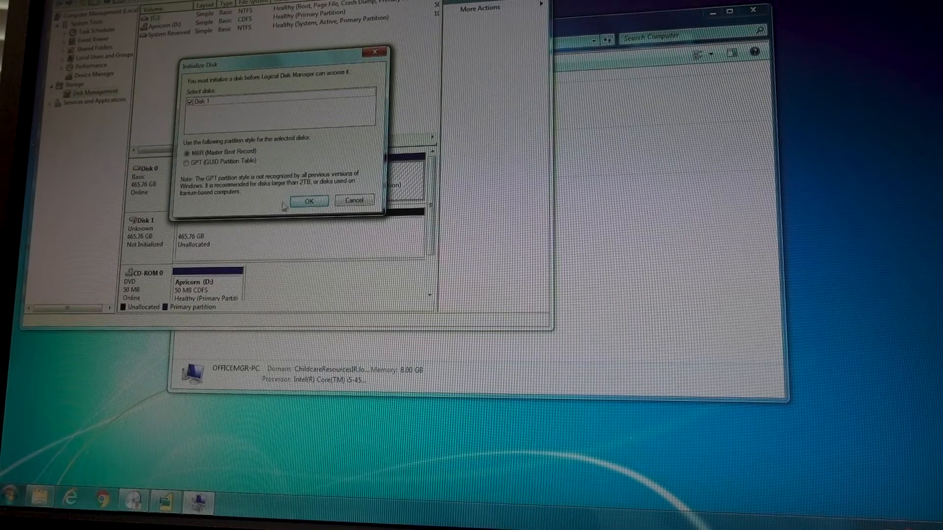
Initialize Disk 1 as MBR and start a New Simple Volume on it
{"action": "left_click", "coordinate": [308, 200]}
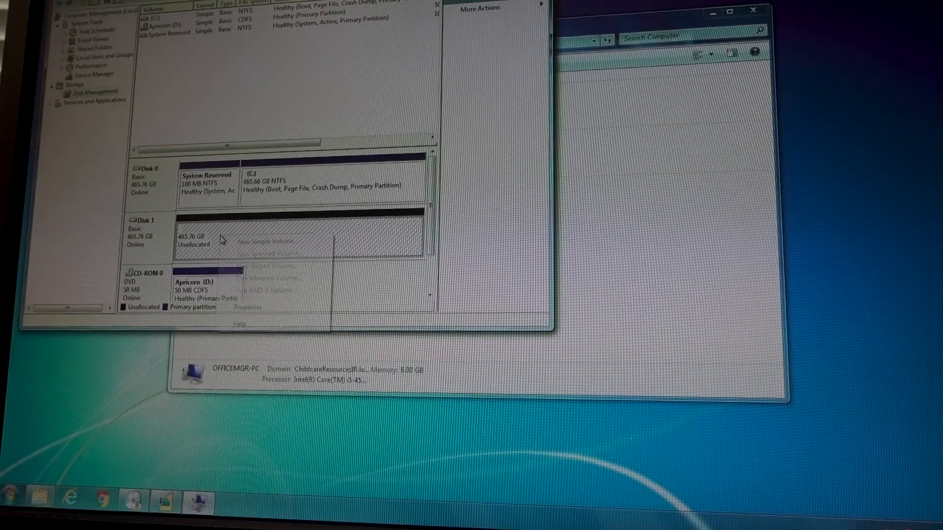
{"action": "left_click", "coordinate": [263, 241]}
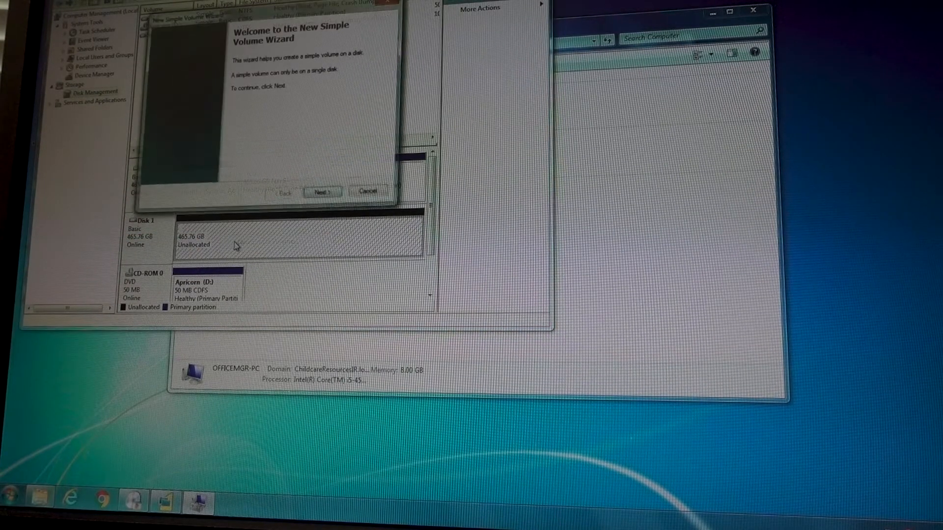
Create a full-size NTFS volume as drive E: labelled 'SSD' with quick format
{"action": "left_click", "coordinate": [322, 192]}
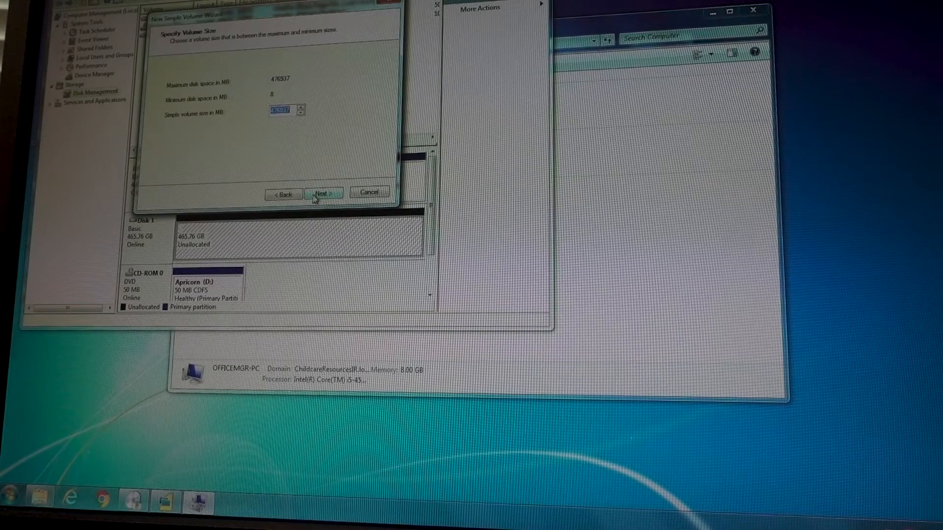
{"action": "left_click", "coordinate": [324, 194]}
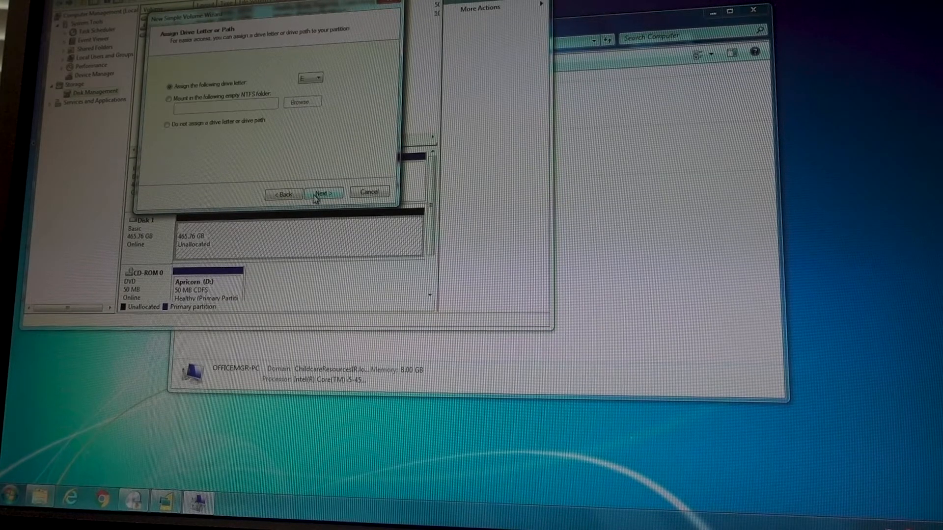
{"action": "left_click", "coordinate": [324, 194]}
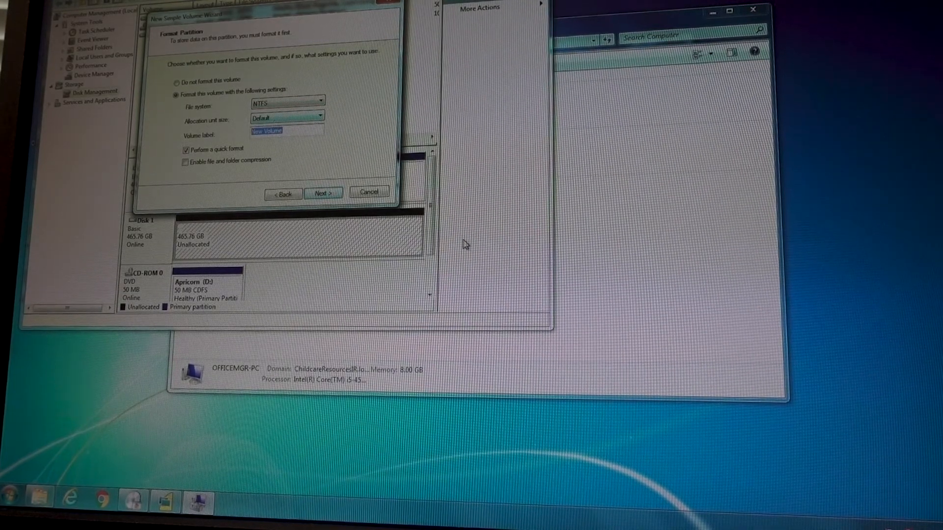
{"action": "type", "text": "SSD"}
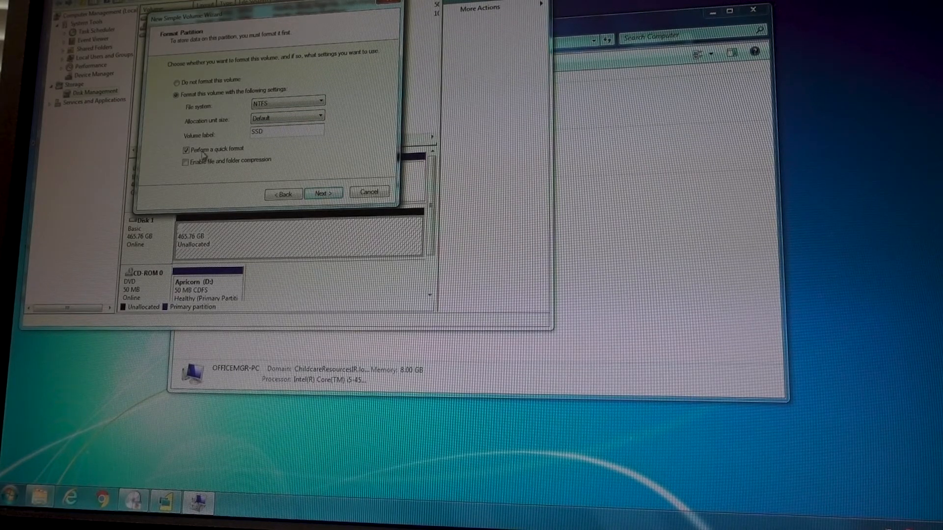
{"action": "left_click", "coordinate": [323, 194]}
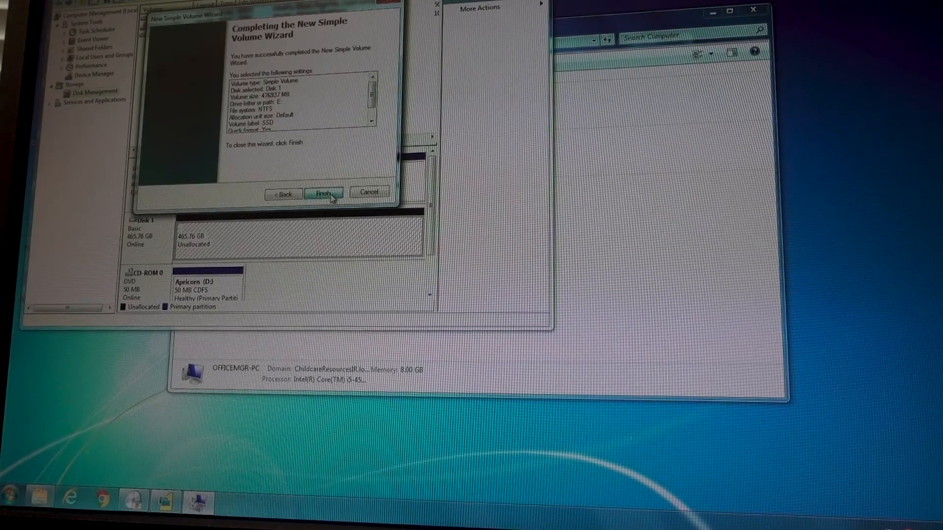
{"action": "left_click", "coordinate": [324, 195]}
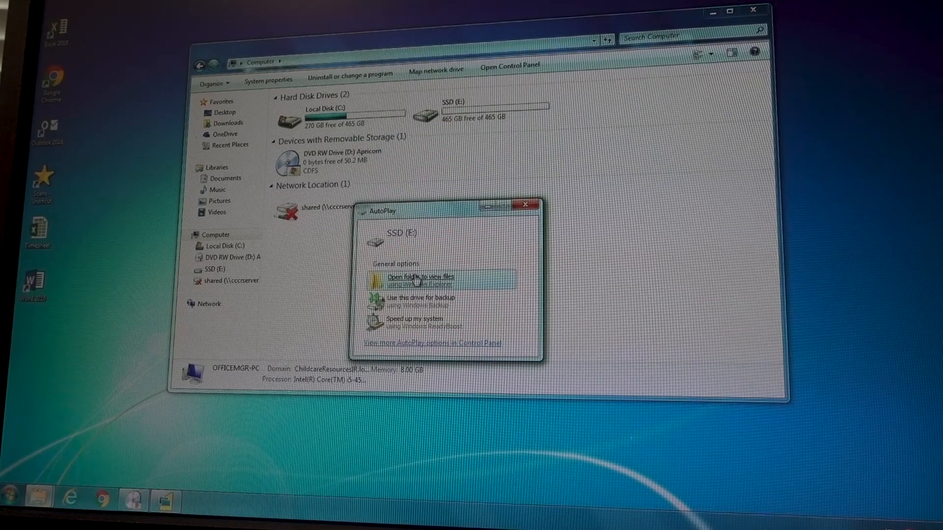
Respond to the SSD (E:) AutoPlay prompt to run EZ Gig IV from the CD
{"action": "left_click", "coordinate": [421, 281]}
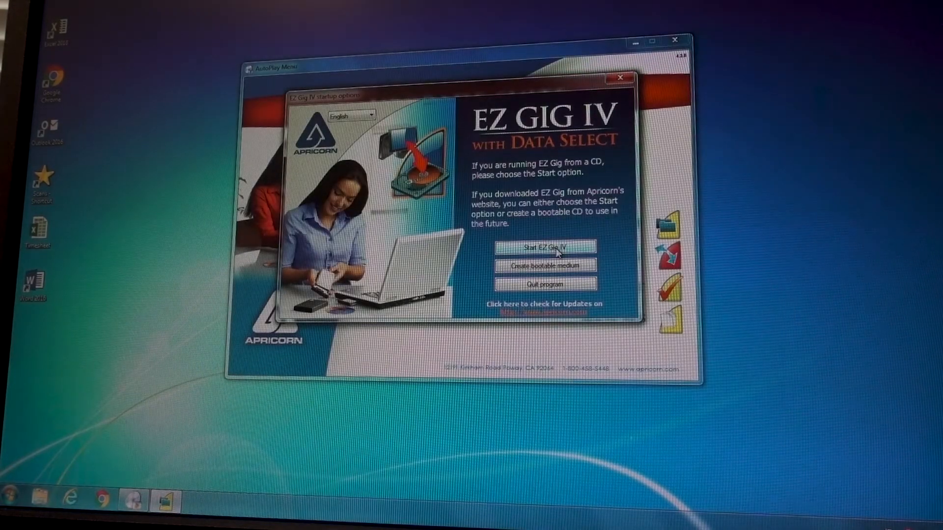
Launch EZ Gig IV, accept the EULA, and choose Let's Get Started
{"action": "left_click", "coordinate": [545, 248]}
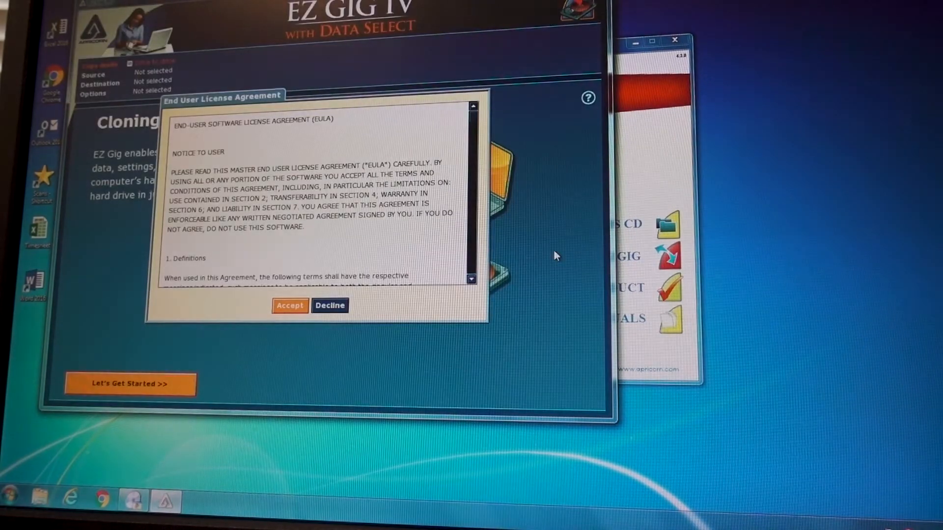
{"action": "left_click", "coordinate": [290, 306]}
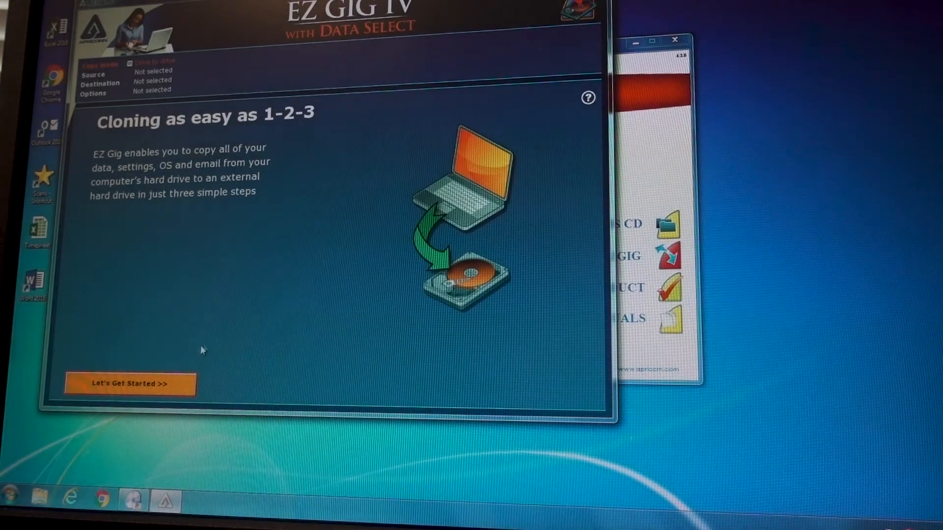
{"action": "left_click", "coordinate": [129, 383]}
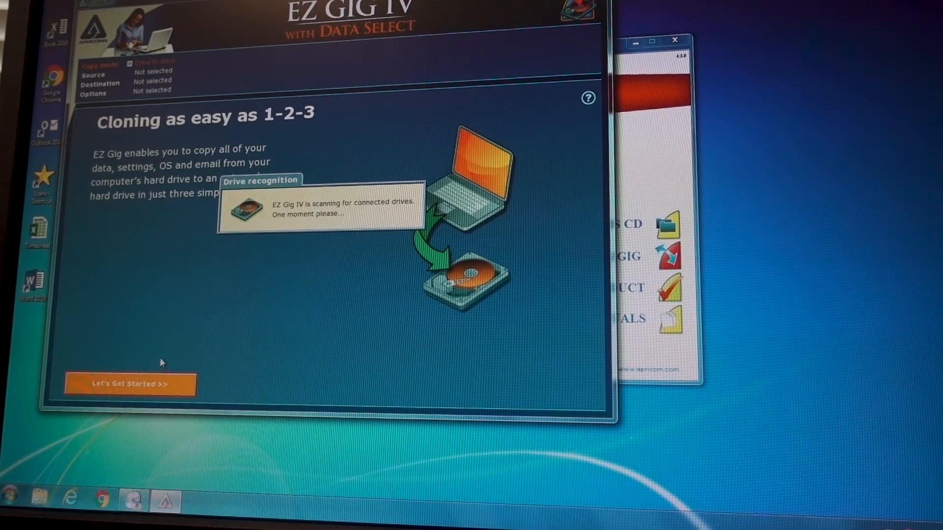
{"action": "mouse_move", "coordinate": [452, 386]}
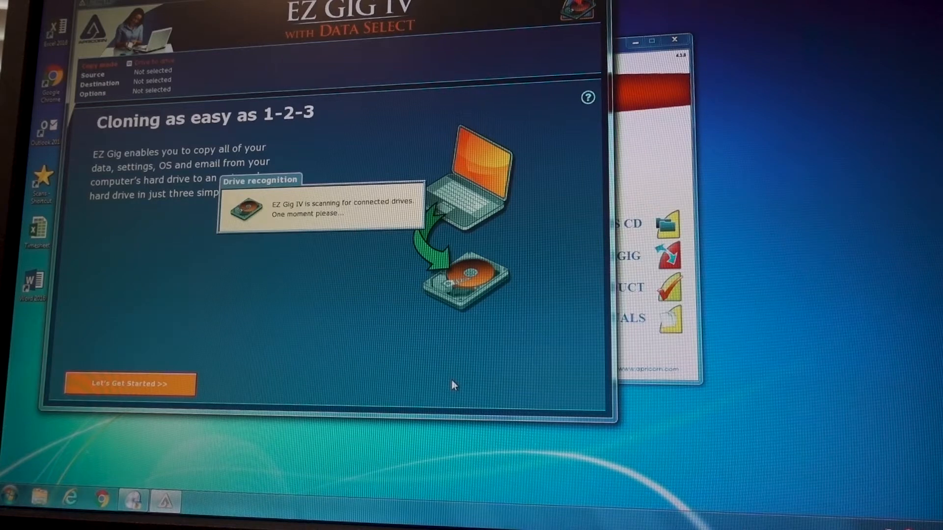
{"action": "mouse_move", "coordinate": [755, 448]}
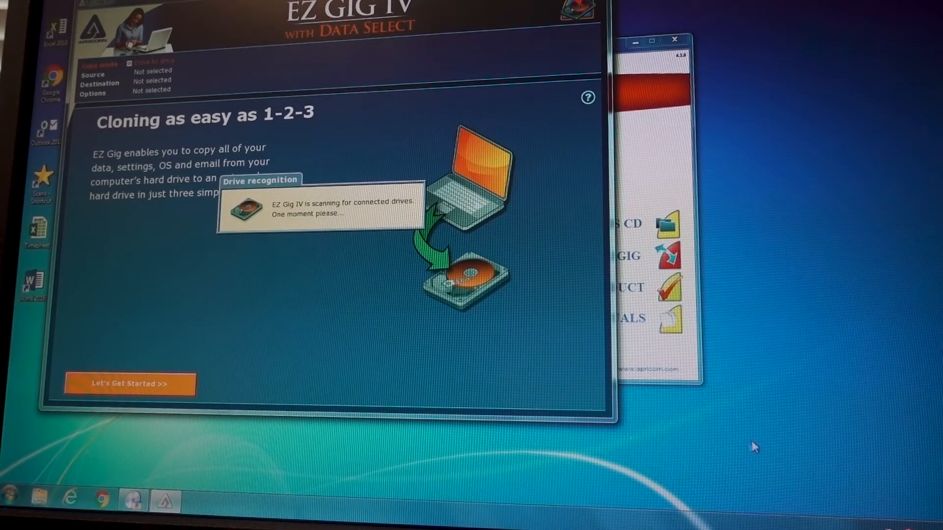
Select drive #1 WDC WD5003AZEX as the source drive and continue
{"action": "left_click", "coordinate": [128, 384]}
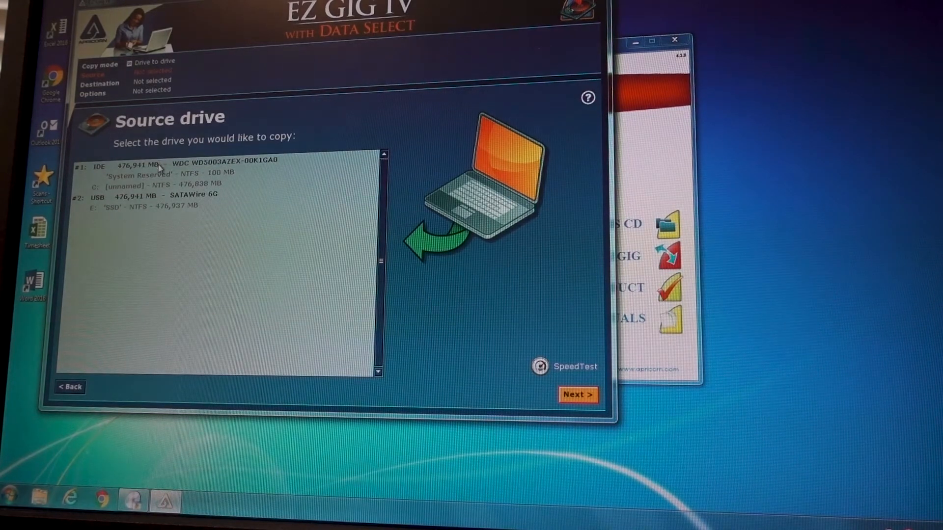
{"action": "left_click", "coordinate": [174, 164]}
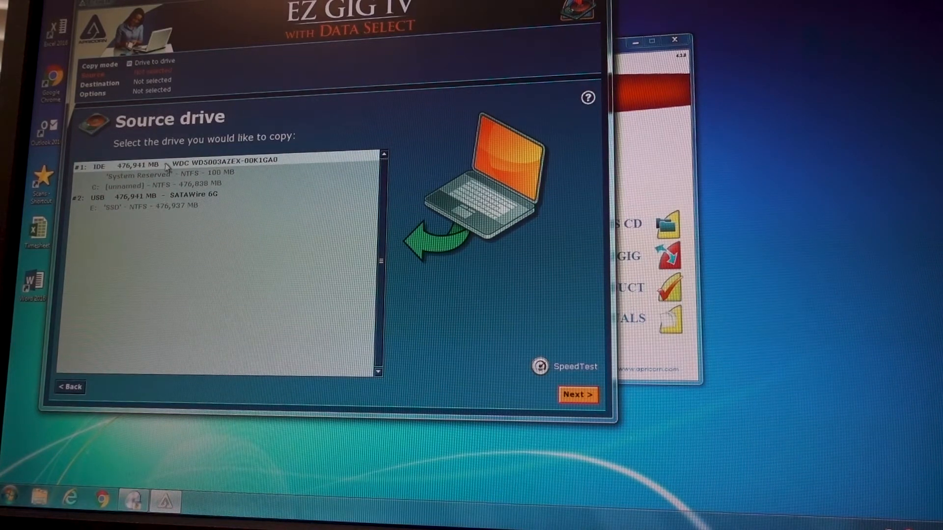
{"action": "left_click", "coordinate": [180, 166]}
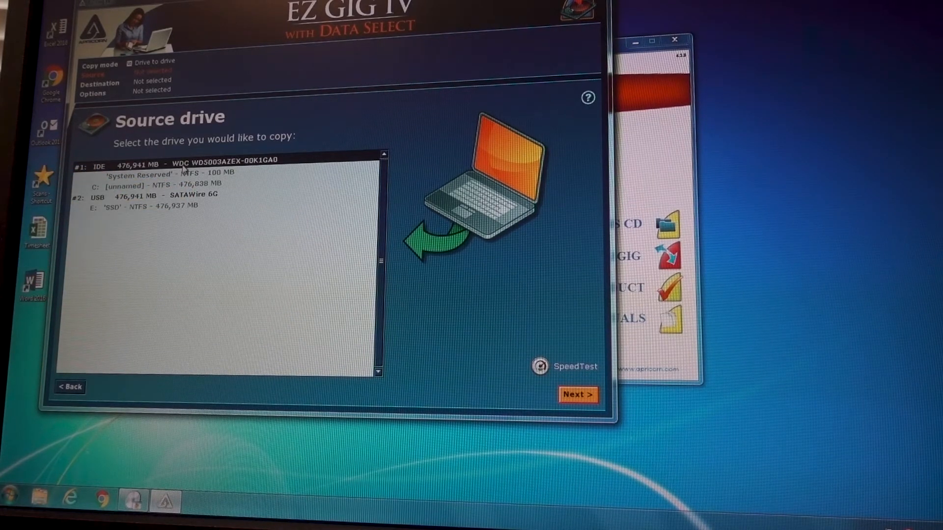
{"action": "left_click", "coordinate": [576, 395]}
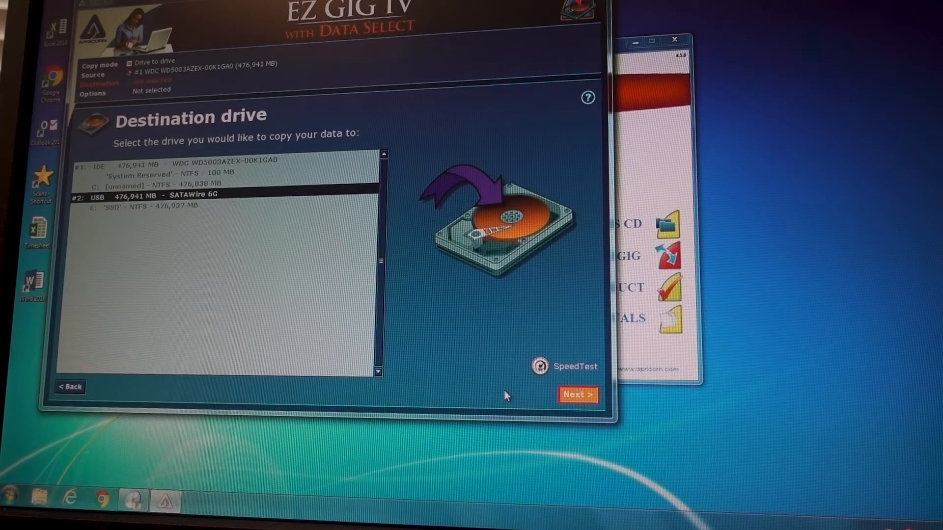
Set SATAWire 6G as destination, keep default options, and confirm Start copying
{"action": "left_click", "coordinate": [577, 395]}
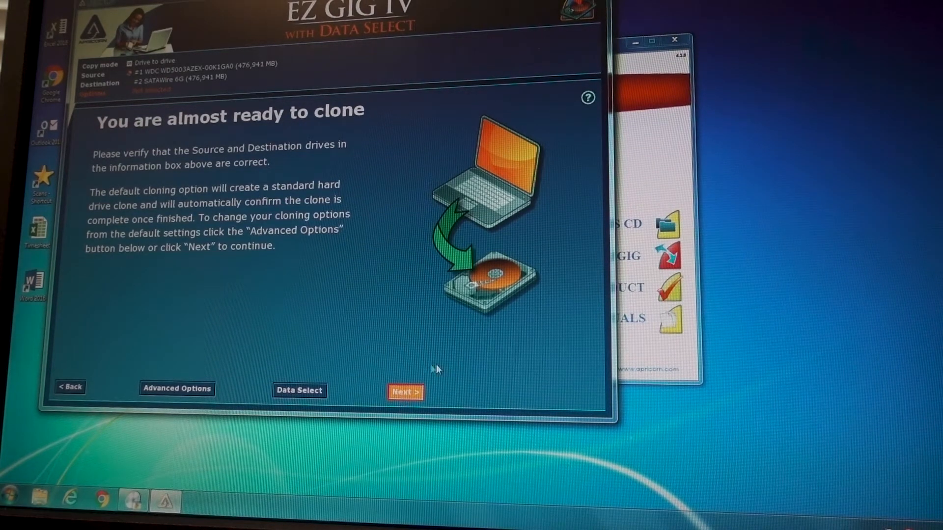
{"action": "left_click", "coordinate": [405, 391]}
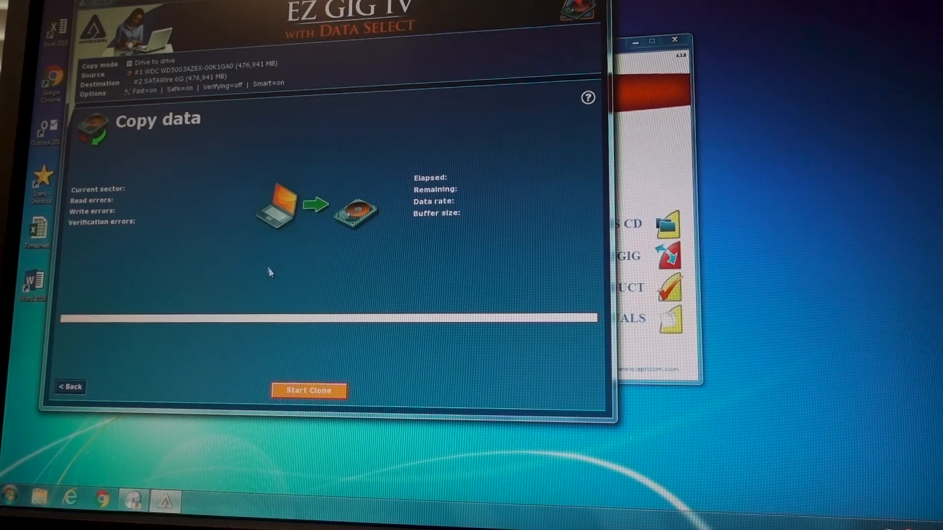
{"action": "left_click", "coordinate": [309, 391]}
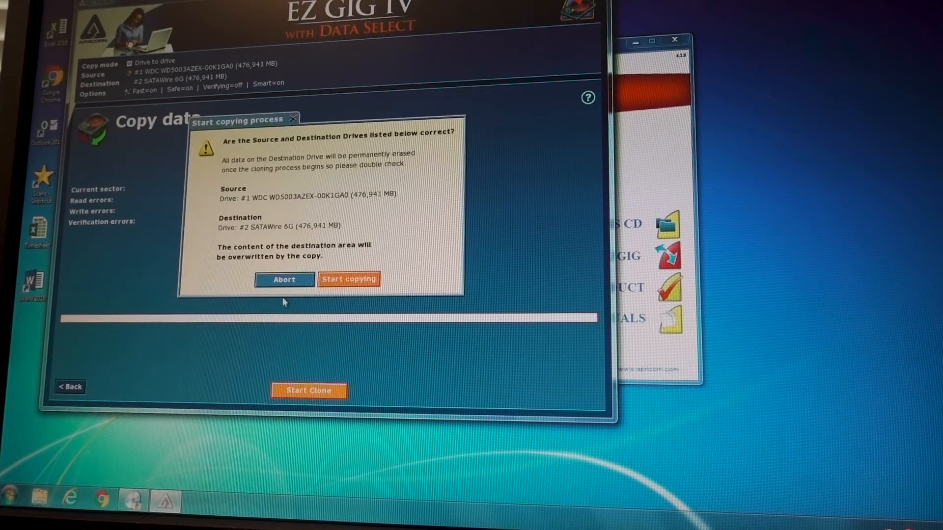
{"action": "left_click", "coordinate": [348, 278]}
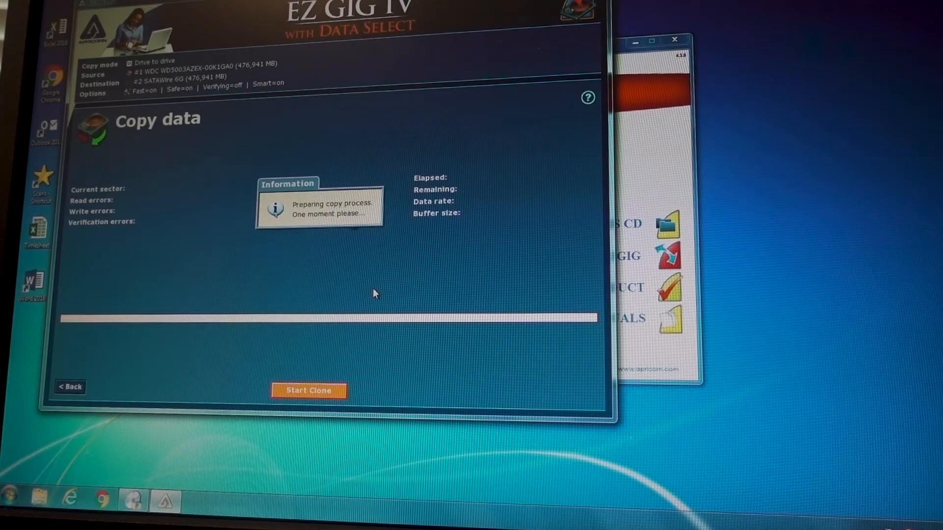
{"action": "left_click", "coordinate": [309, 391]}
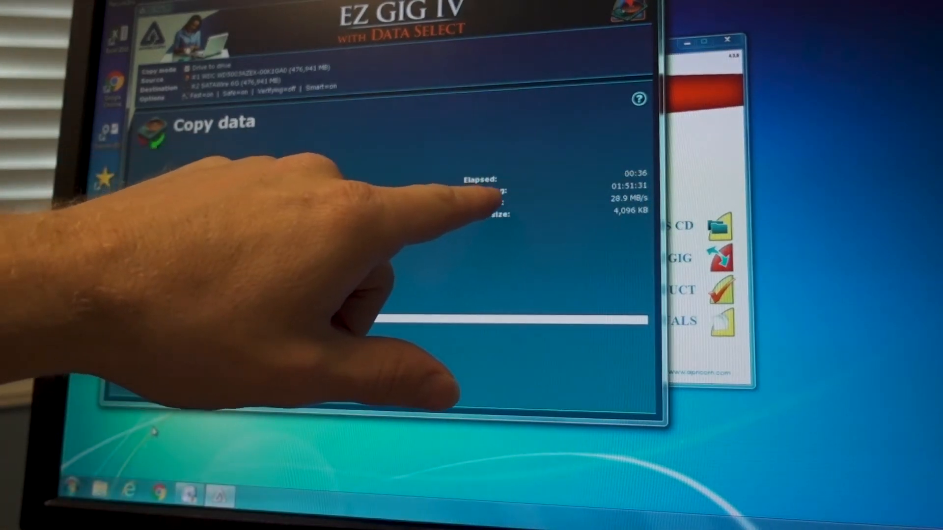
{"action": "mouse_move", "coordinate": [151, 431]}
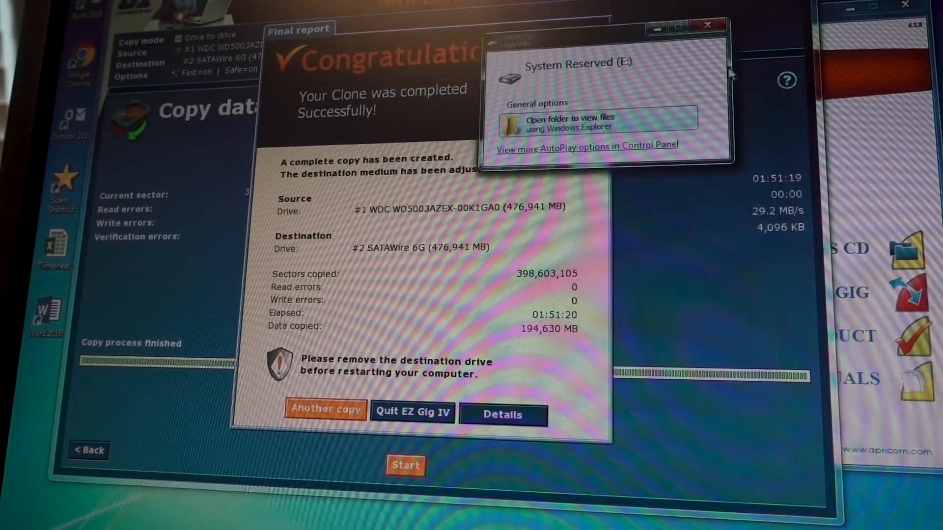
Dismiss the AutoPlay popup, quit EZ Gig IV, and close the Upgrade Suite window
{"action": "left_click", "coordinate": [707, 24]}
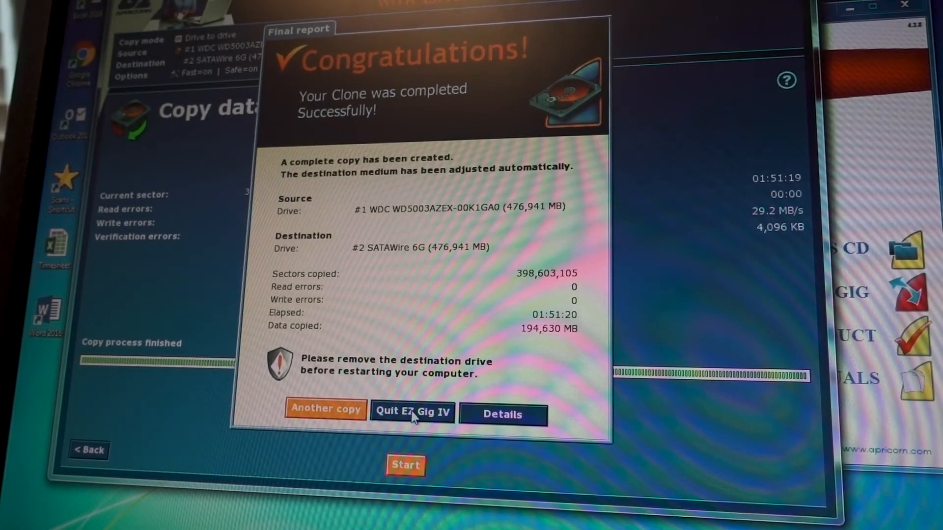
{"action": "left_click", "coordinate": [412, 413]}
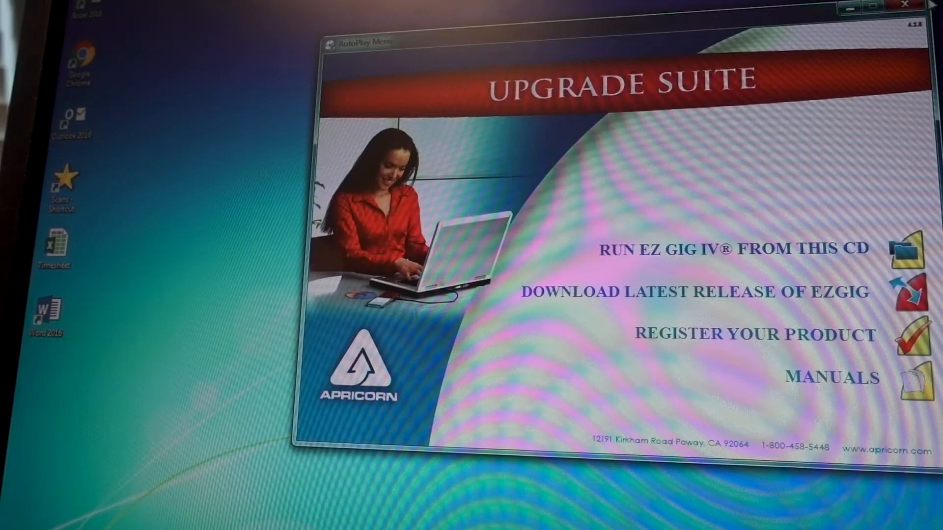
{"action": "left_click", "coordinate": [906, 6]}
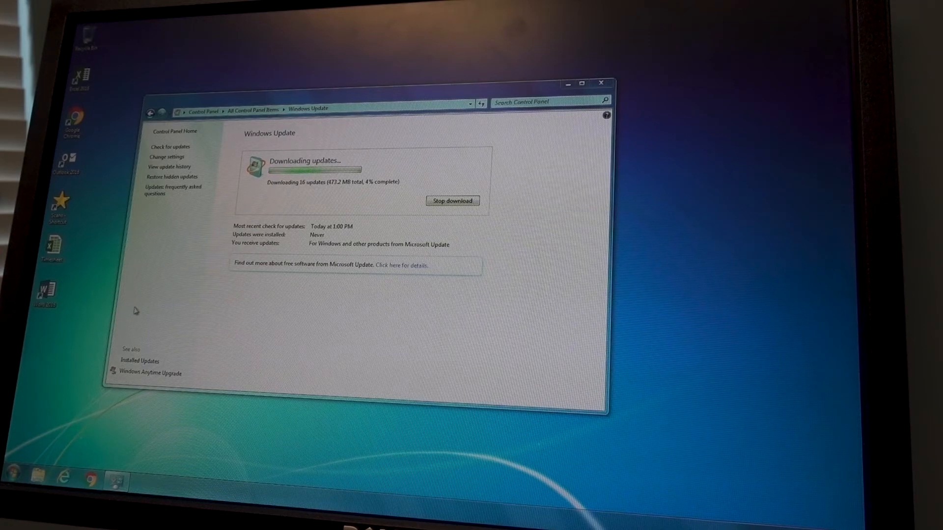
{"action": "mouse_move", "coordinate": [33, 418]}
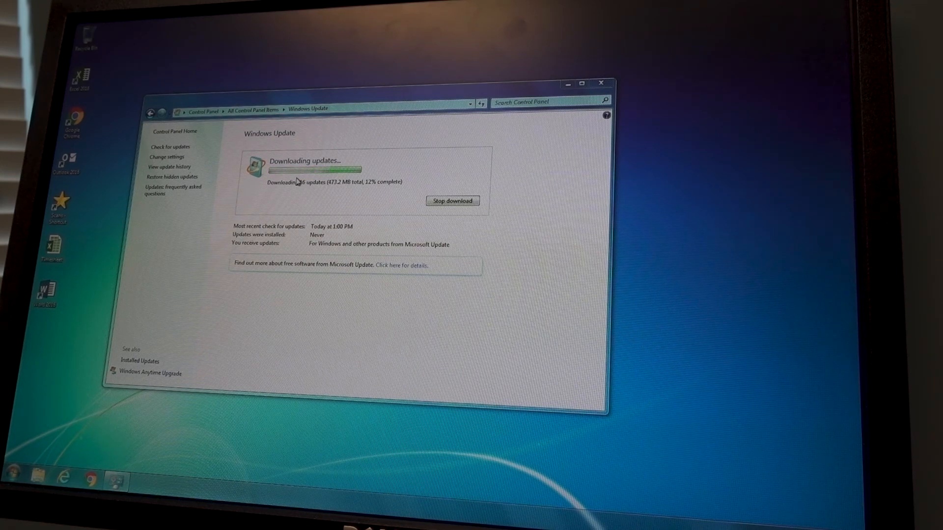
{"action": "mouse_move", "coordinate": [316, 205]}
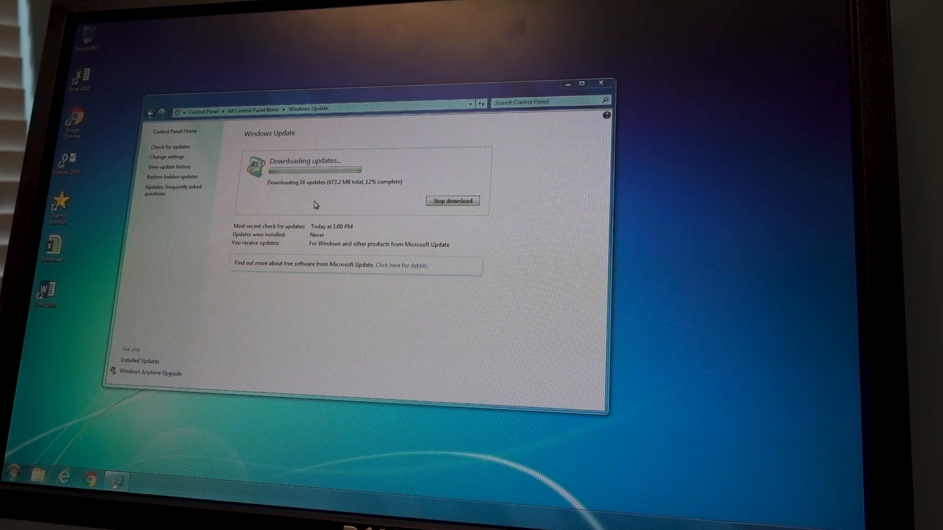